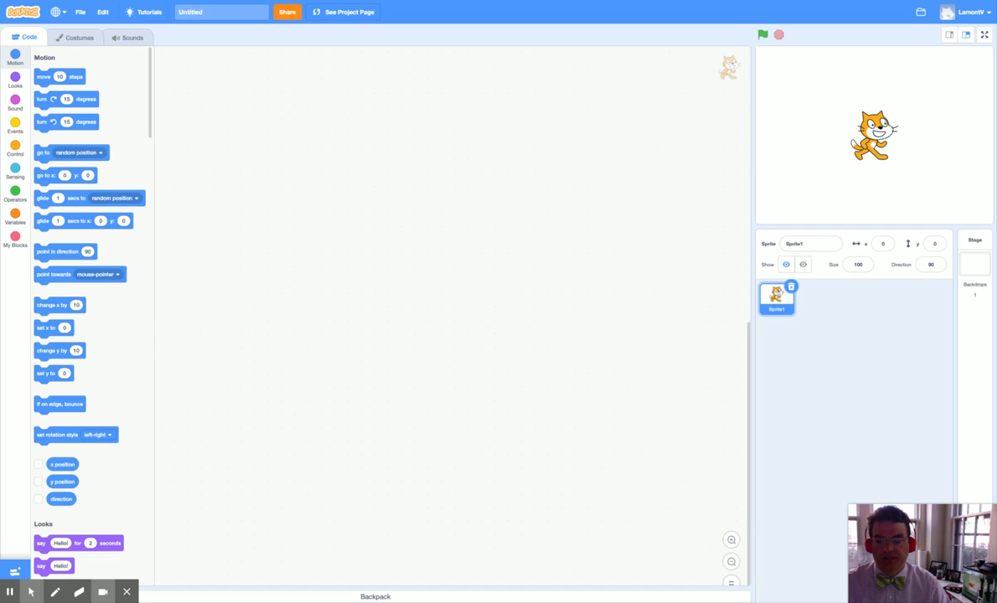
mouse_move(623, 205)
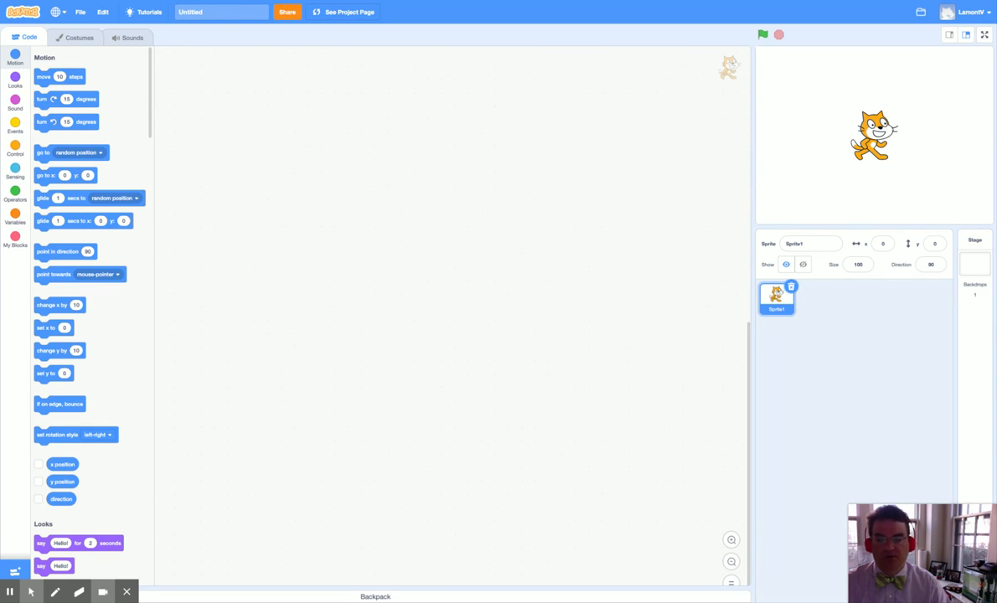
mouse_move(305, 53)
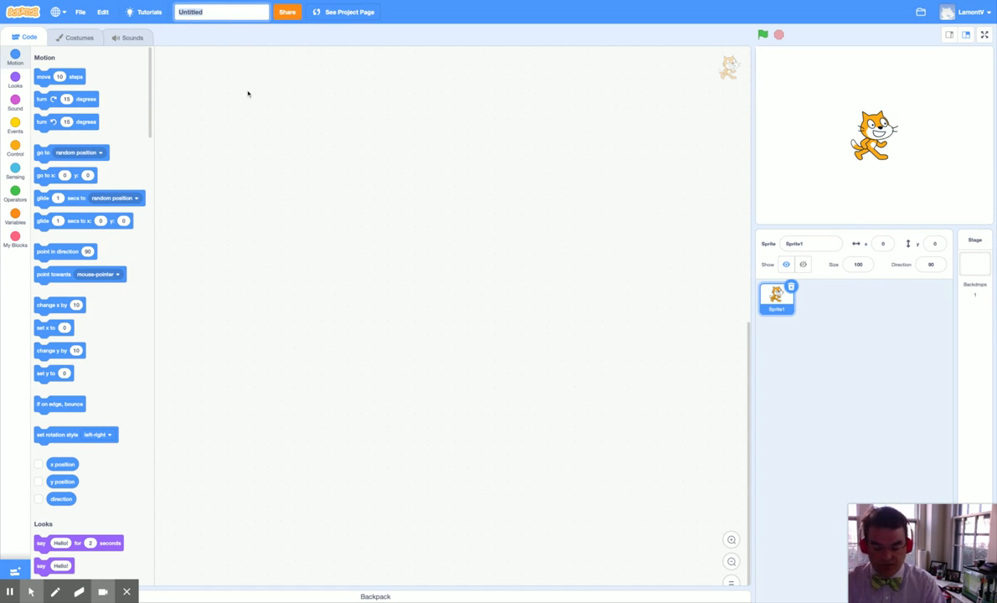
- Name the project 'Video Sensing LFifth' and confirm the title
type("Video Sensing LFifth")
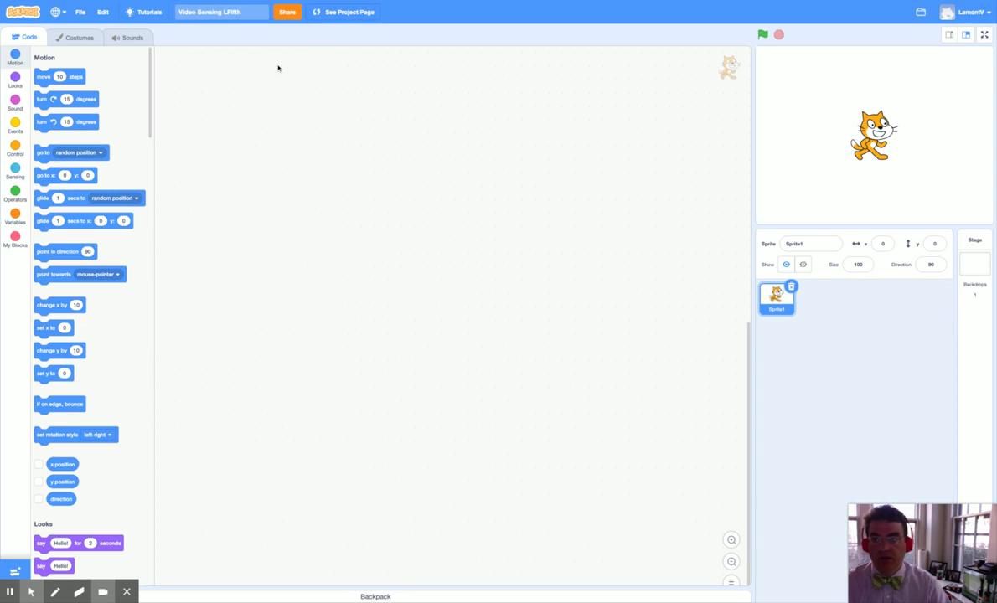
left_click(285, 13)
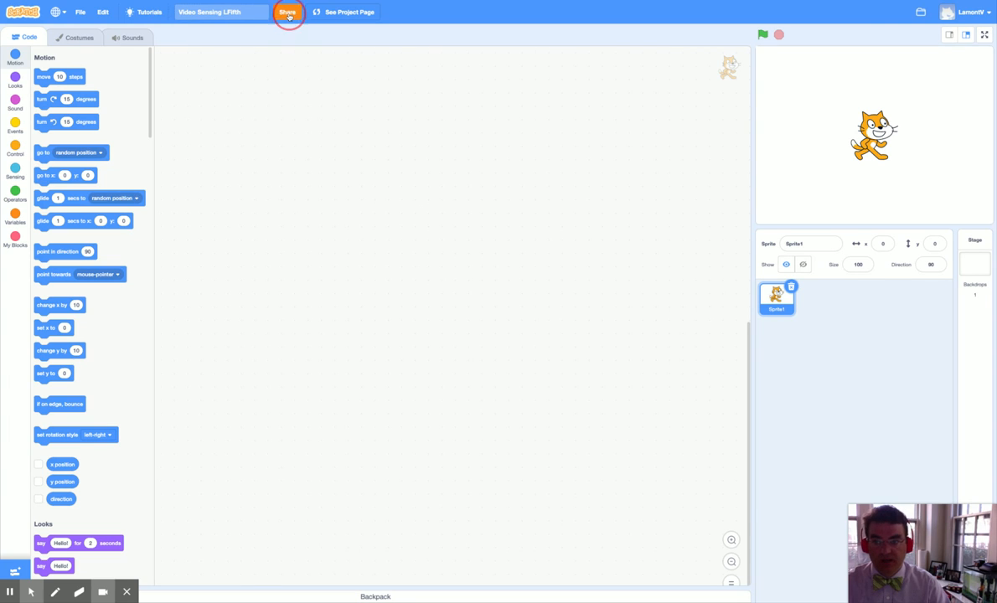
- Share the project and write the instructions 'Click on cat to make it purr'
left_click(276, 12)
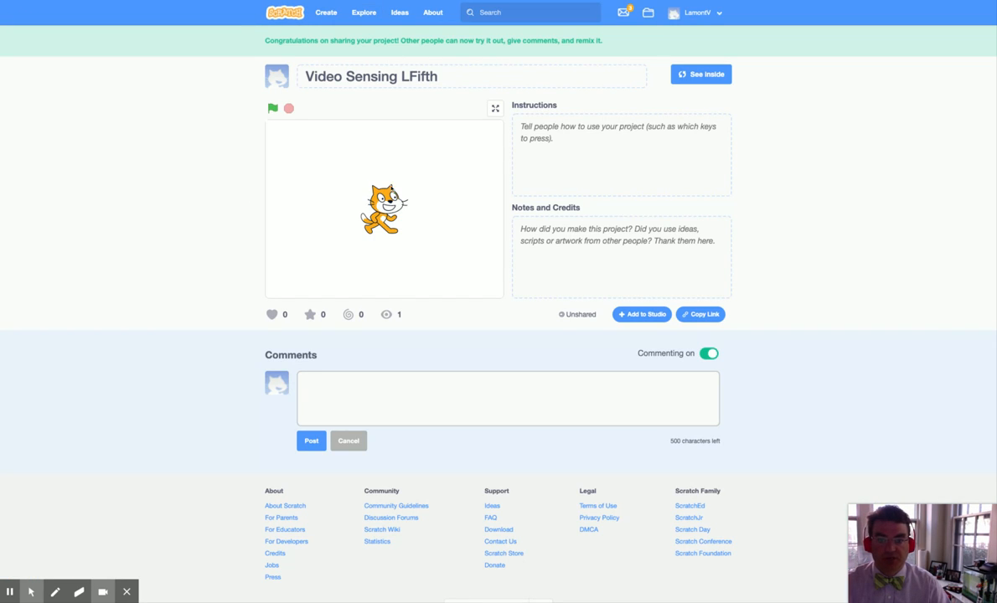
left_click(619, 155)
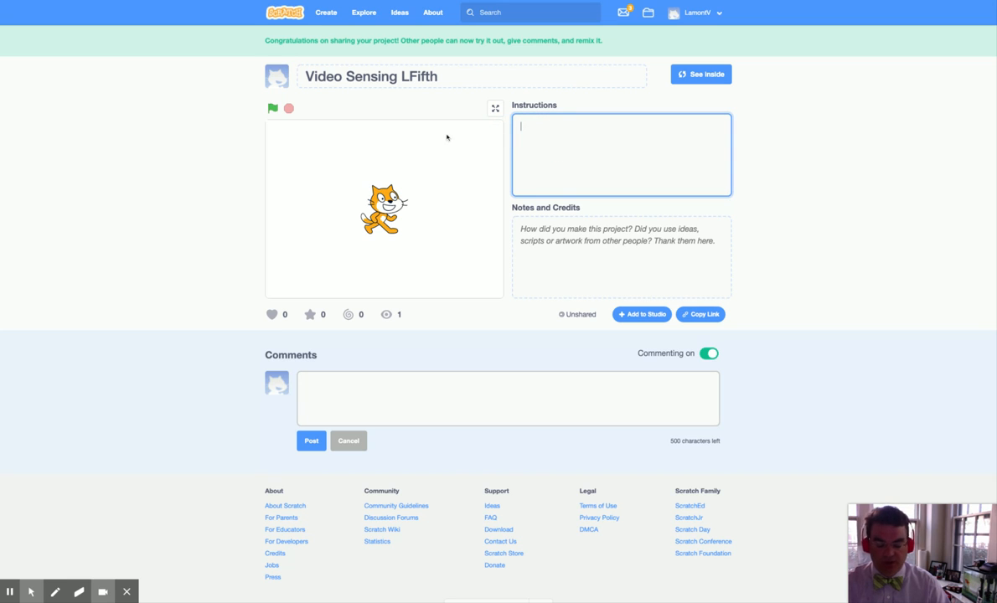
type("Click on")
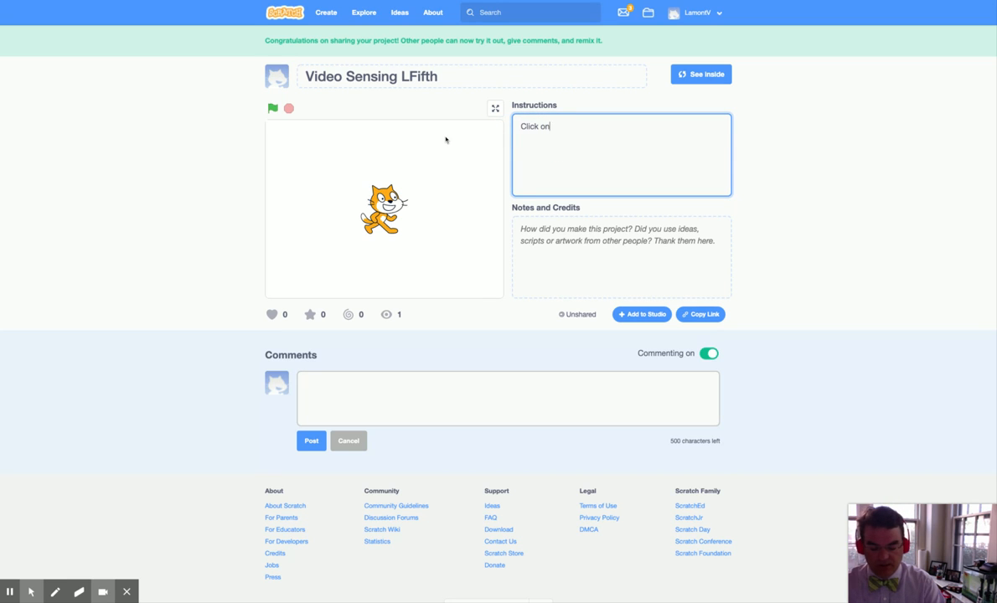
type("cat to make it purr")
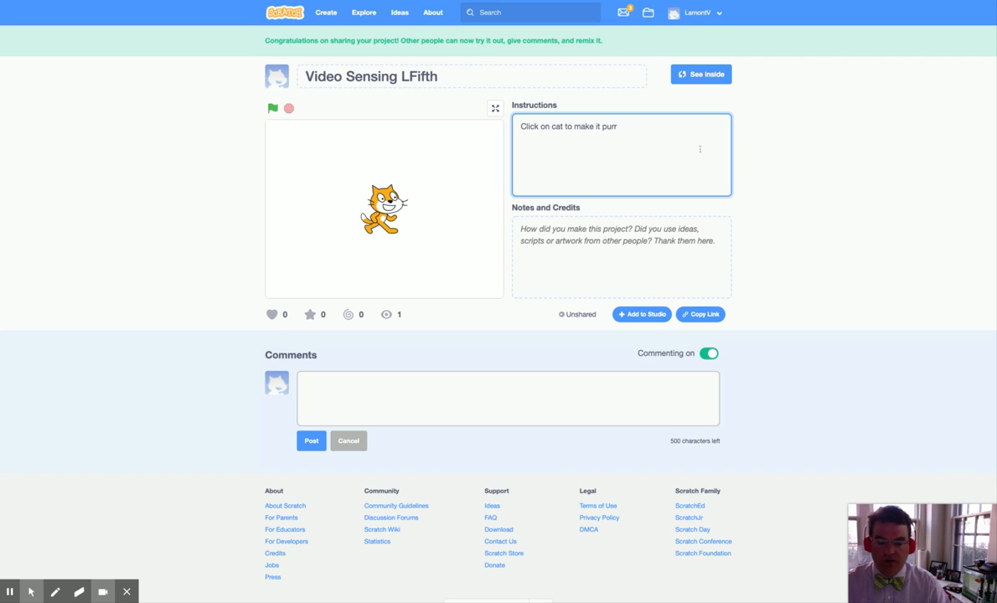
mouse_move(702, 153)
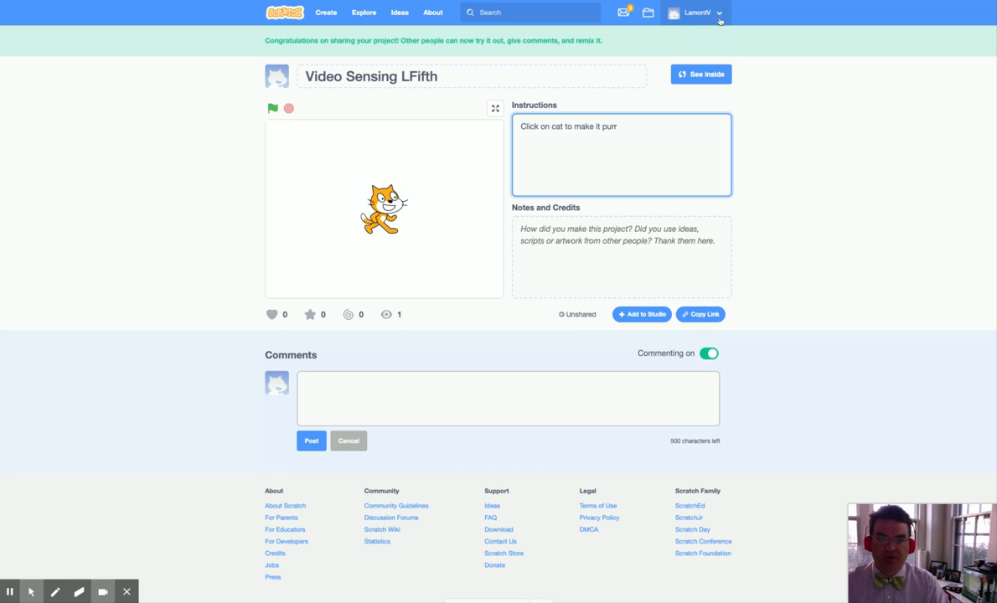
- Go to My Stuff from the account menu to see my own projects
left_click(718, 13)
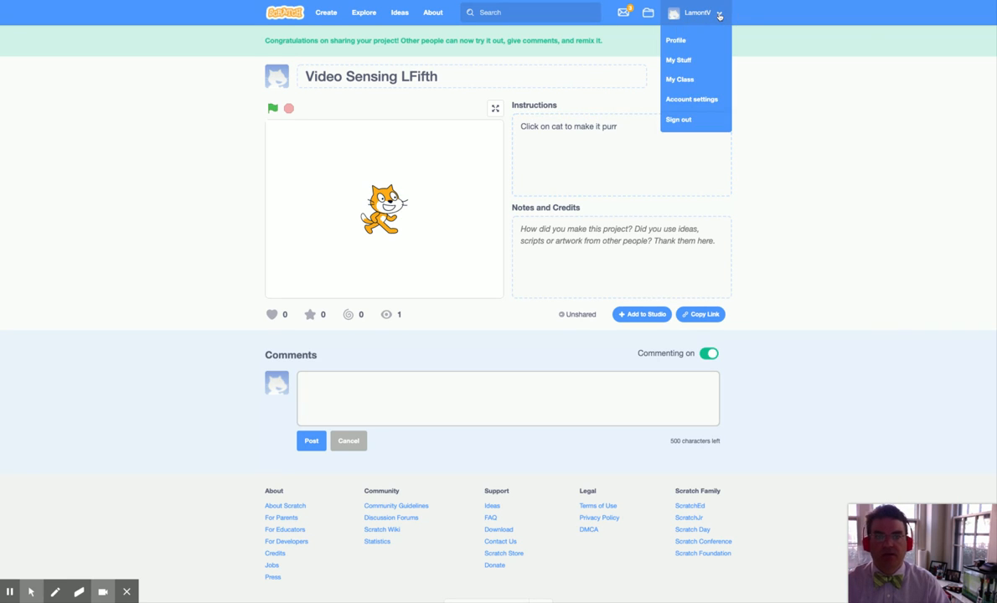
left_click(678, 60)
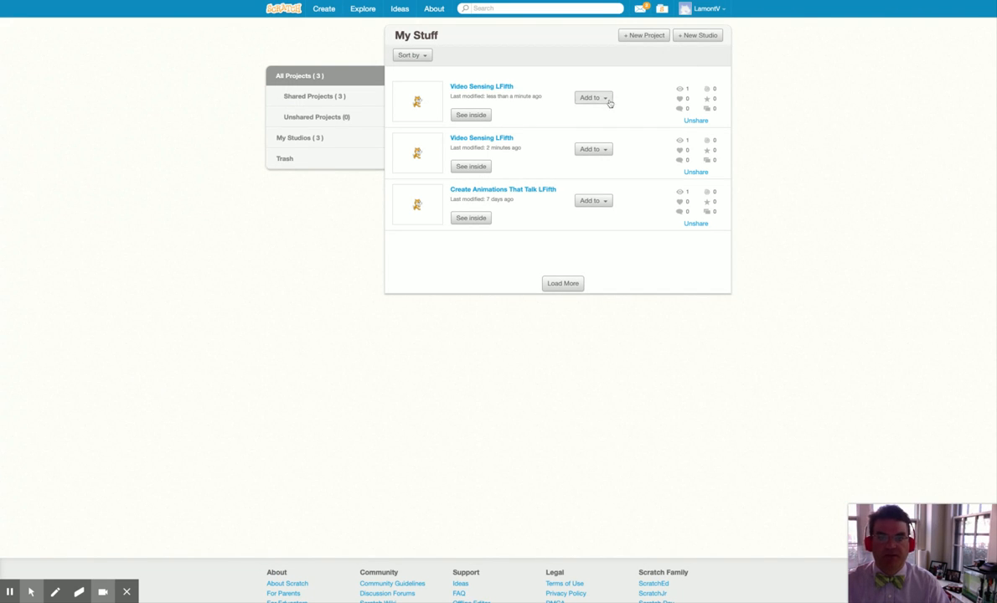
- Add Video Sensing LFifth to the '3. Video Sensing (Brown 2020)' studio and view its projects
left_click(593, 97)
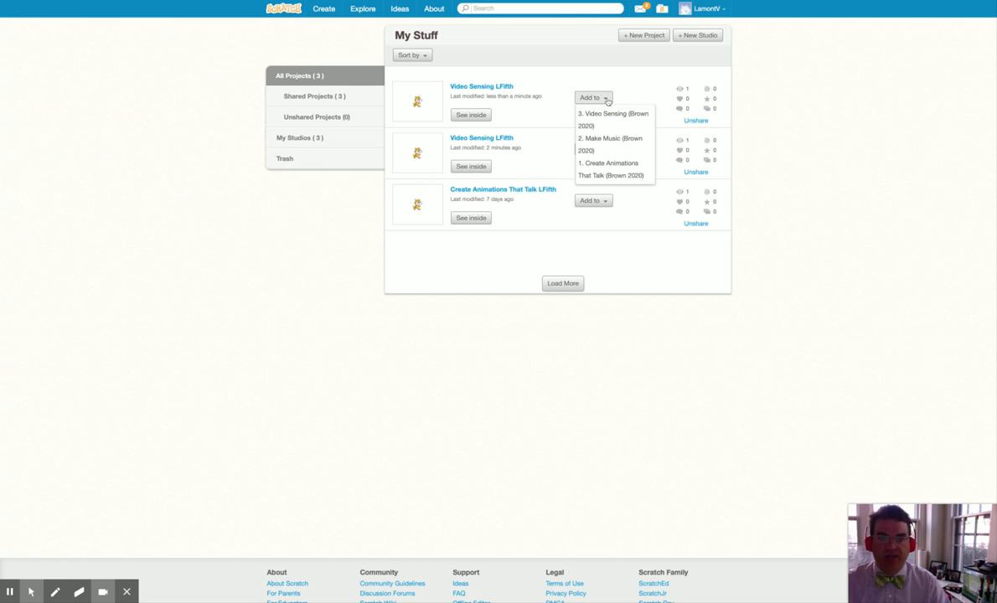
mouse_move(599, 114)
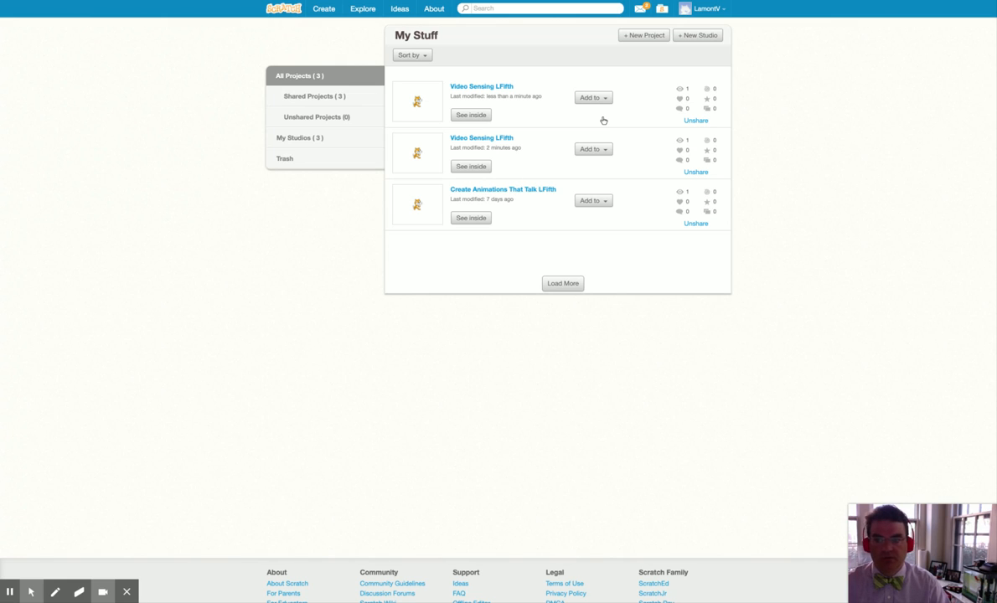
left_click(298, 138)
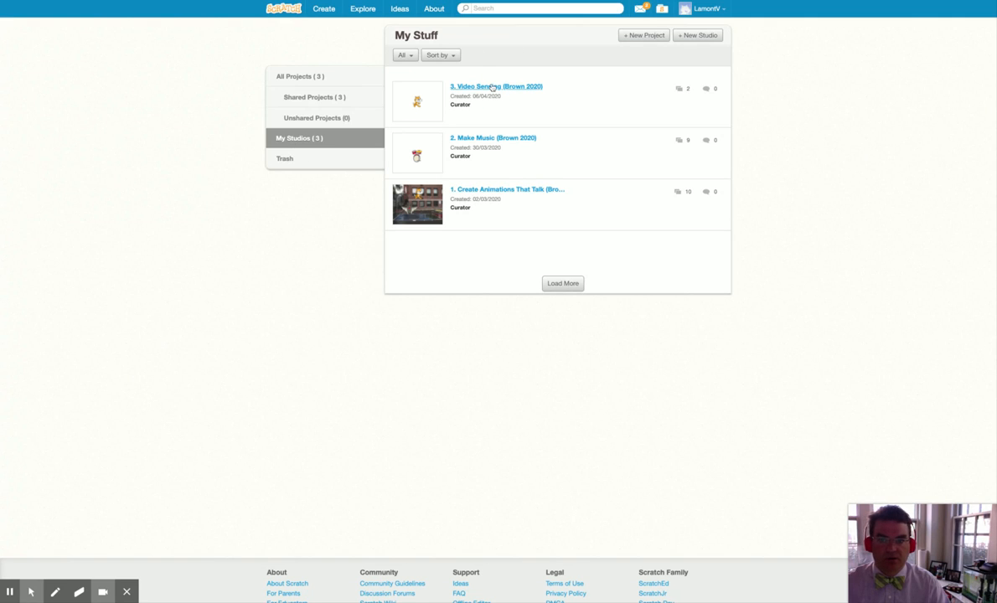
left_click(492, 87)
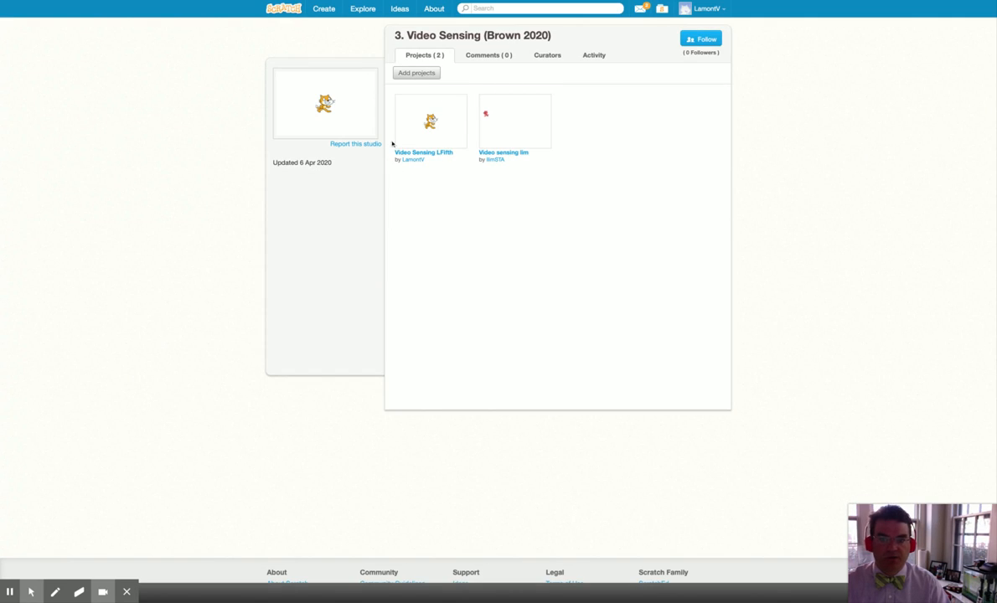
mouse_move(416, 167)
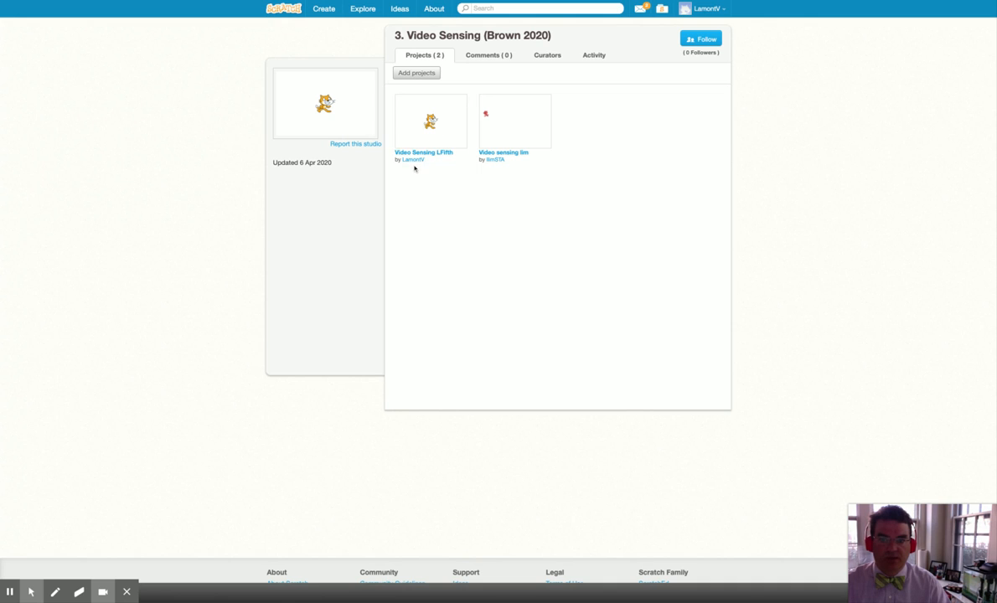